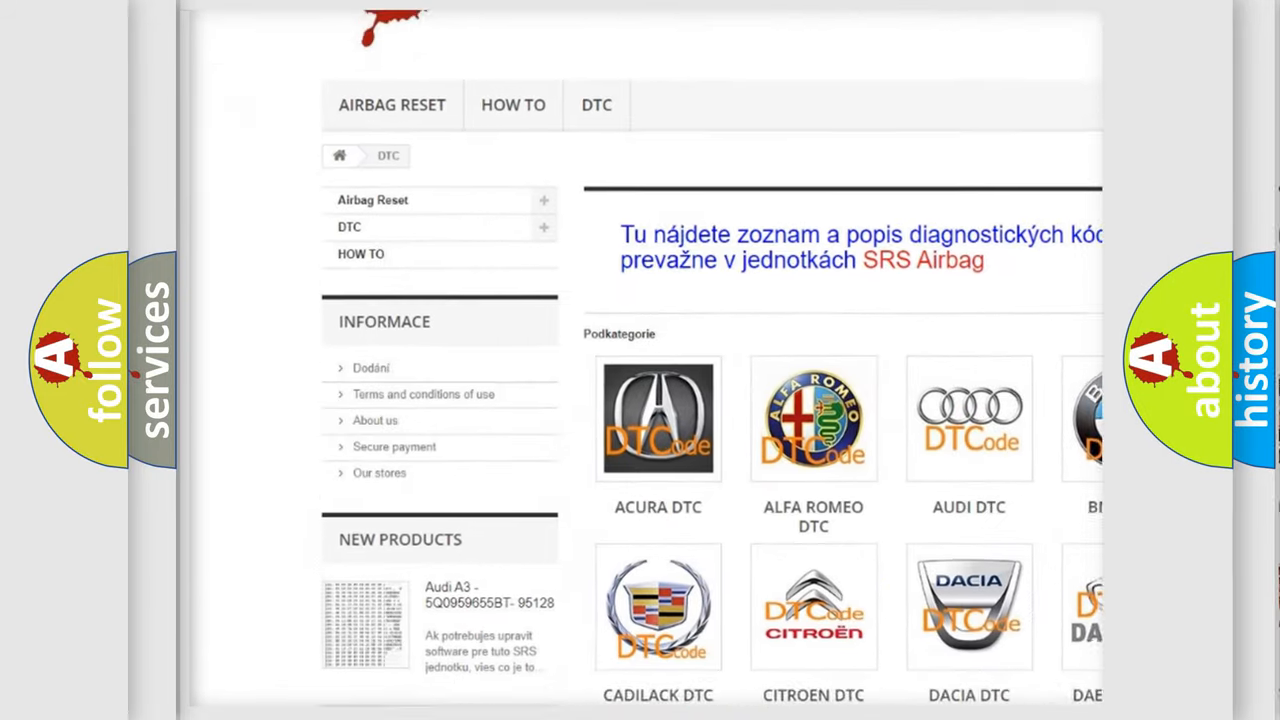
scroll(down, 3)
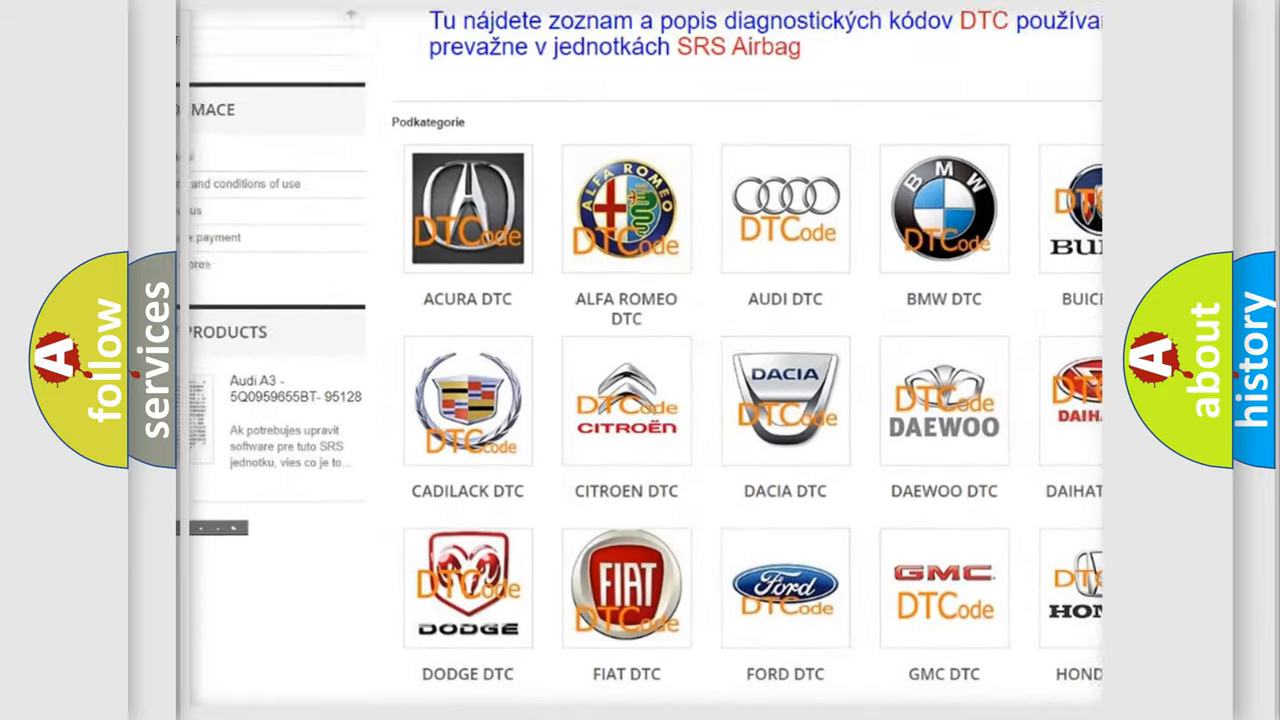
scroll(down, 3)
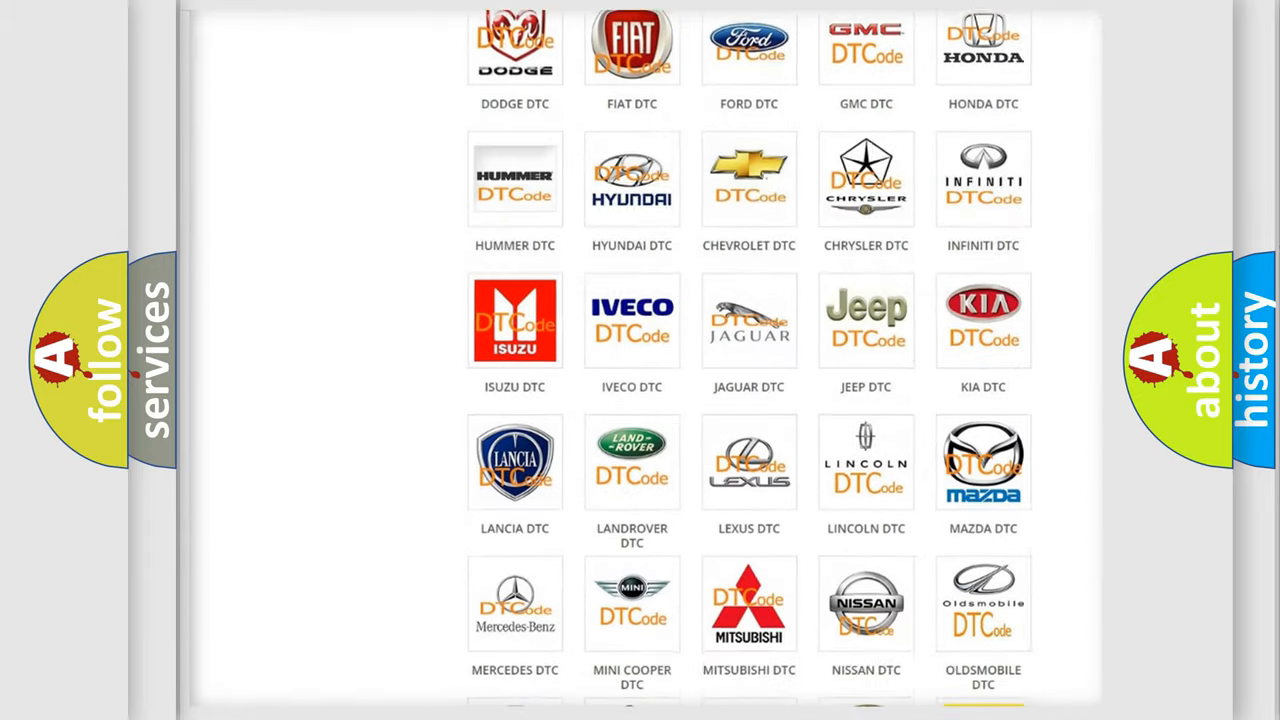
scroll(down, 3)
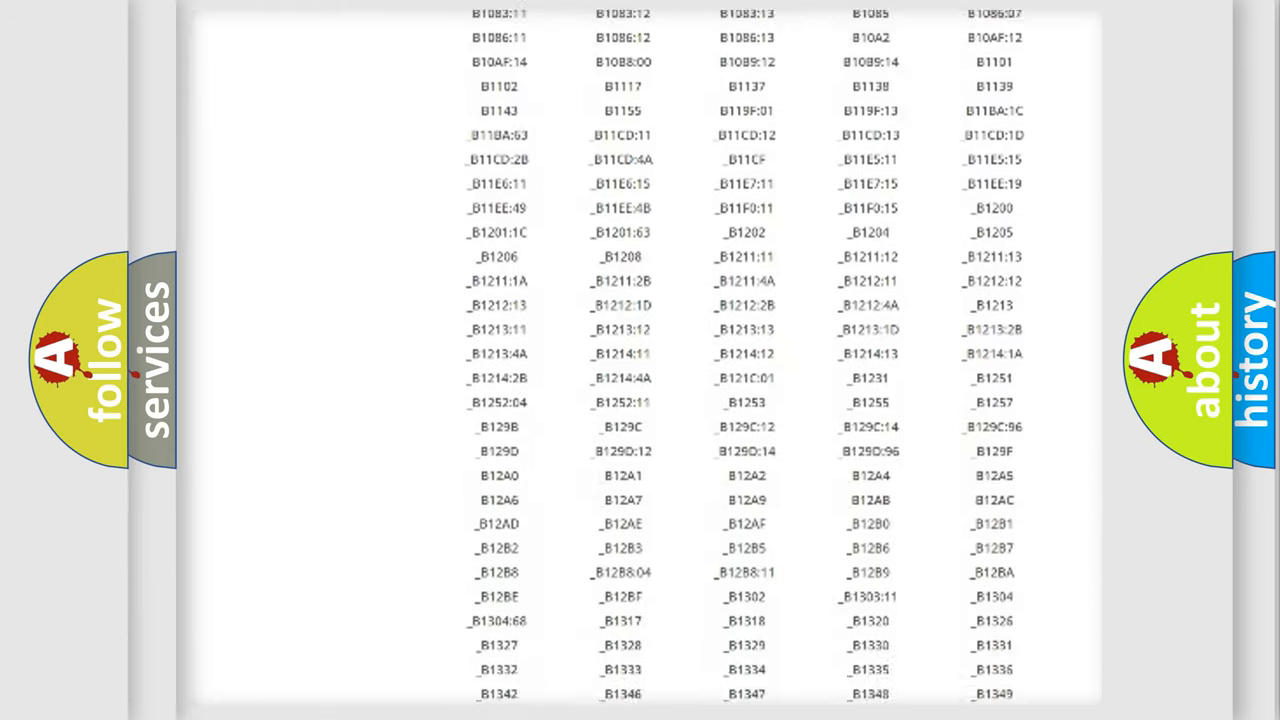
scroll(down, 3)
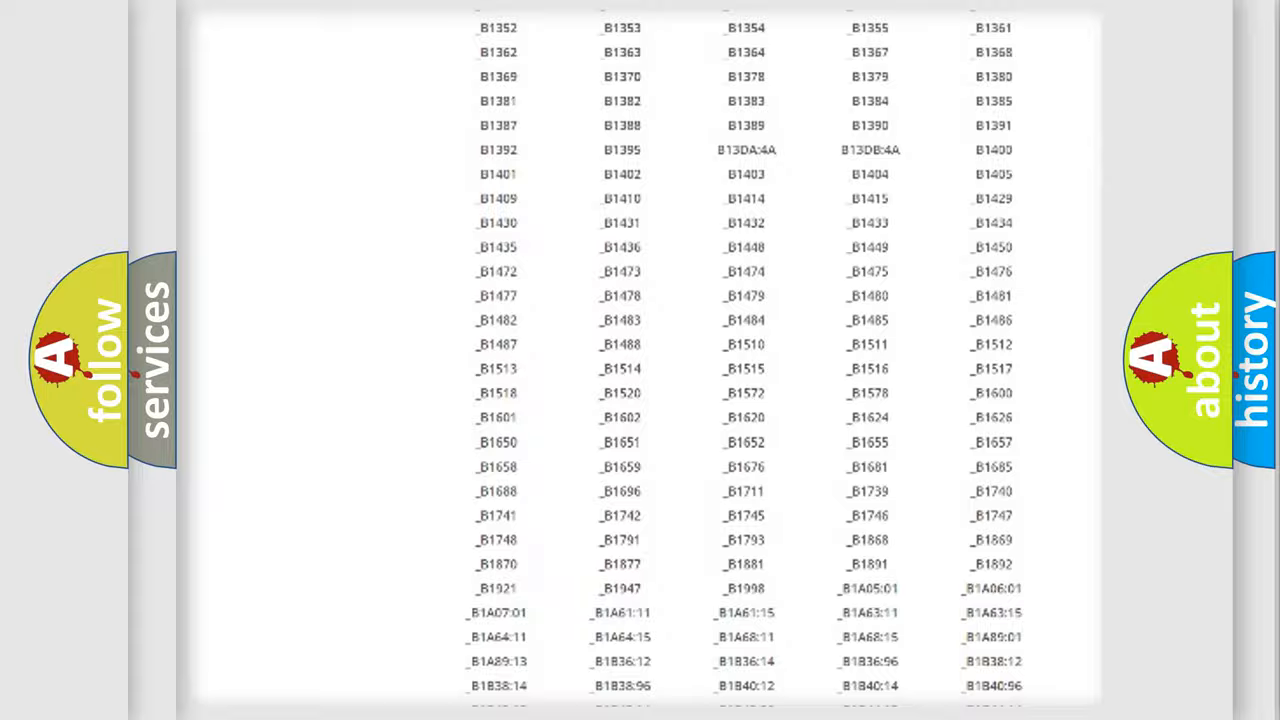